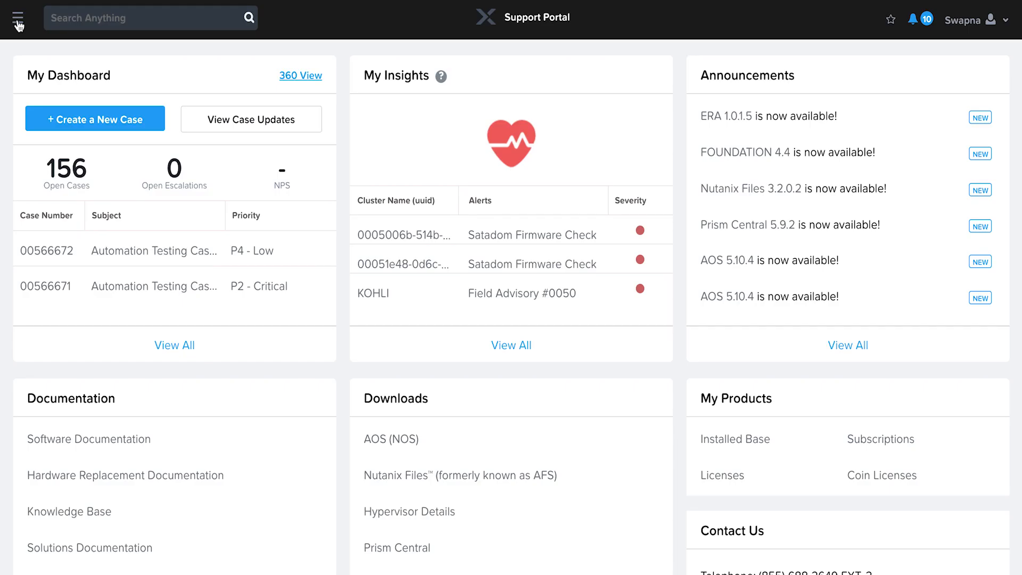
pyautogui.moveTo(734, 487)
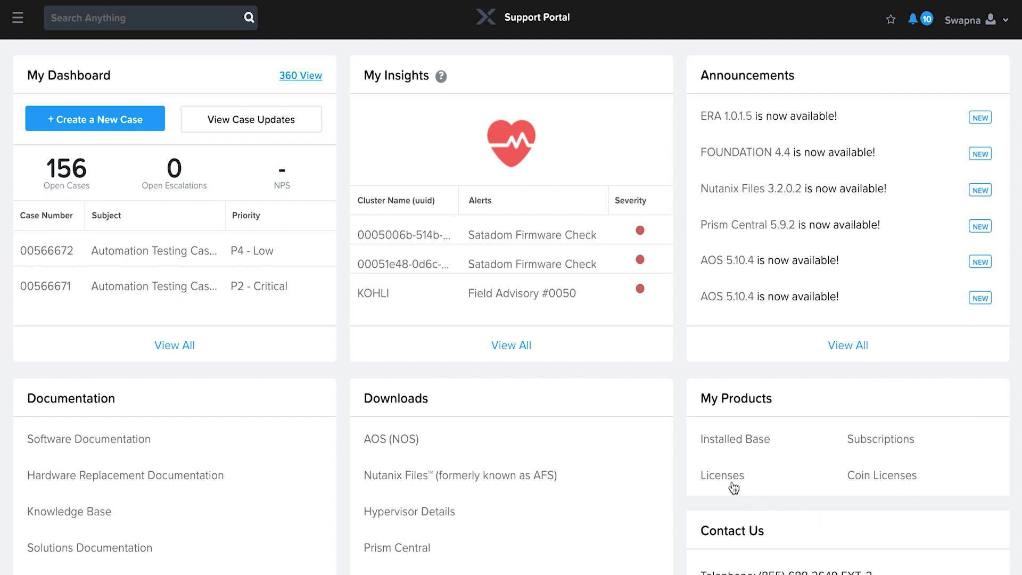
# - Go to the Licenses summary page from the dashboard's My Products card
pyautogui.click(722, 474)
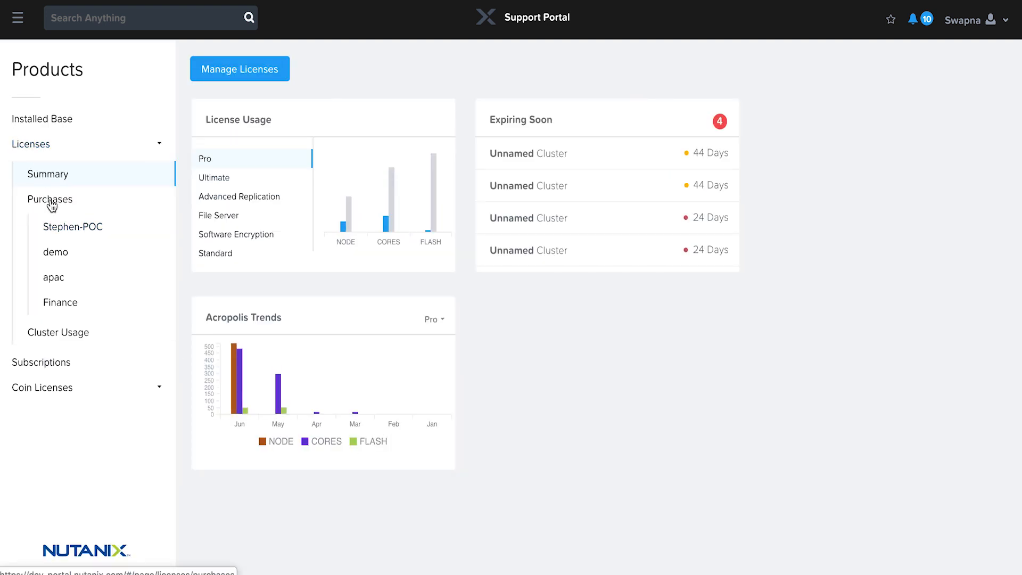
# - Show the Purchases list of all 8007 licenses from the Products sidebar
pyautogui.click(50, 200)
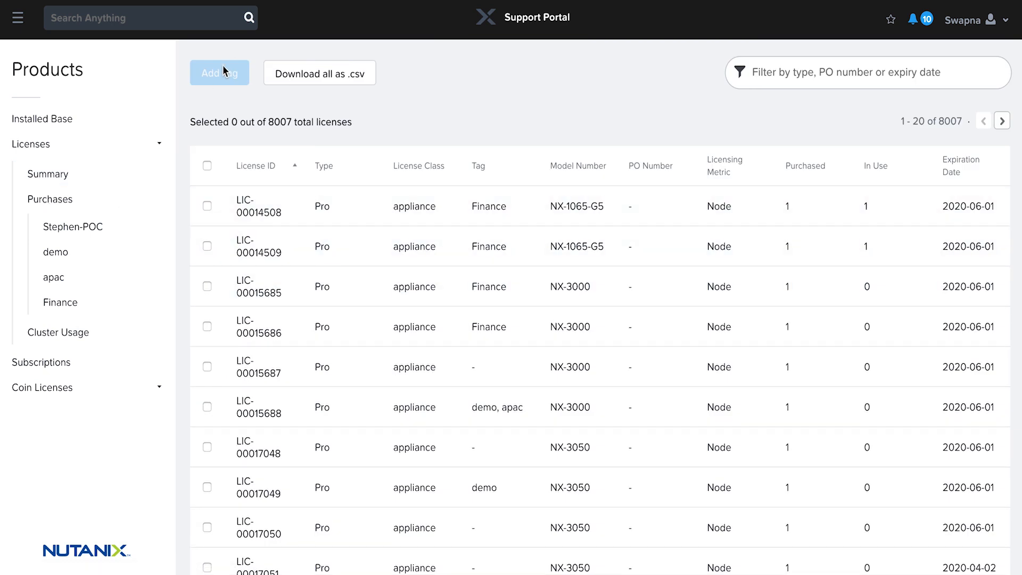
pyautogui.moveTo(192, 83)
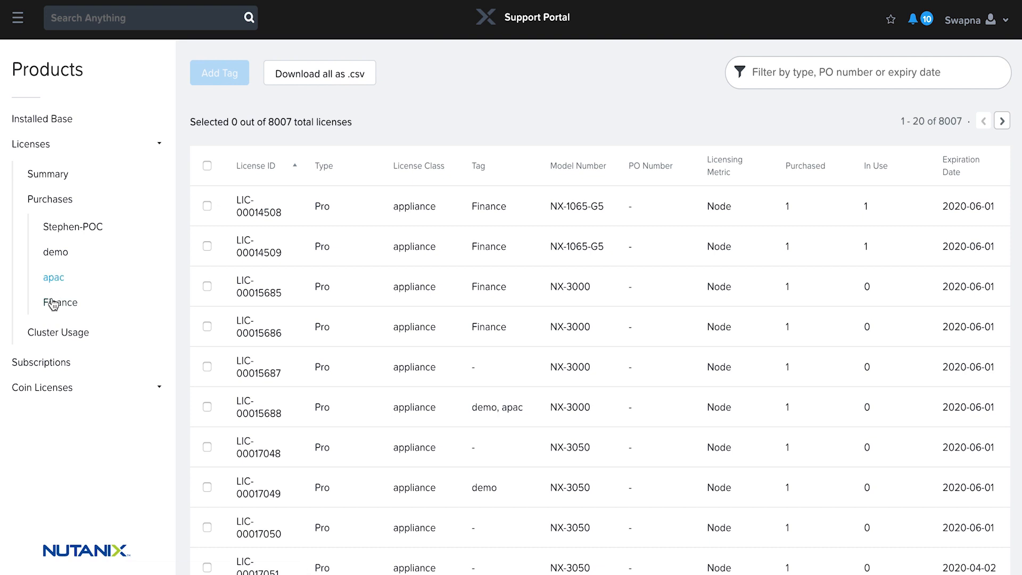
# - Select licenses LIC-00014509, LIC-00015685 and LIC-00015686 and bring up Add Tag for them
pyautogui.click(207, 246)
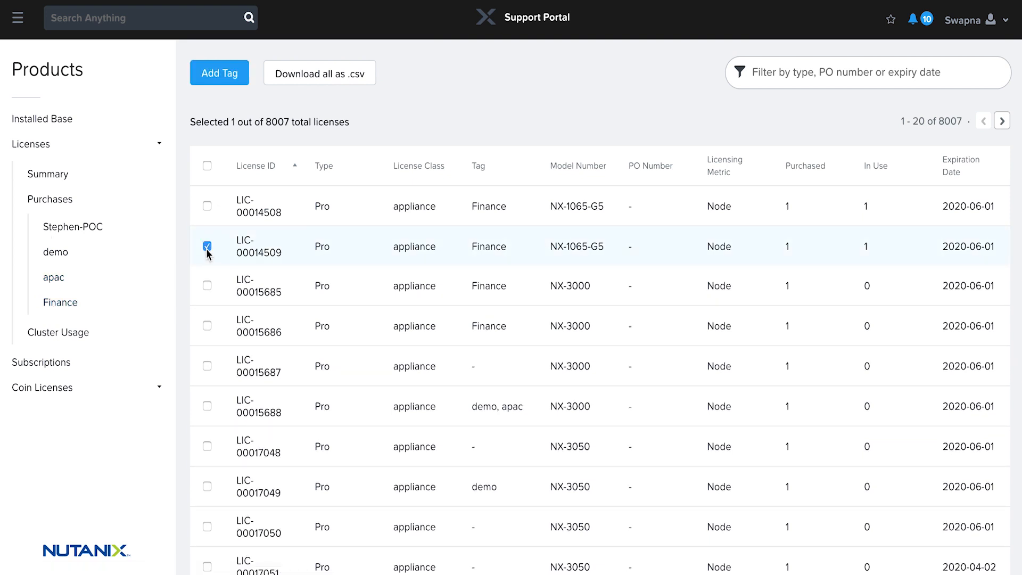
pyautogui.click(207, 287)
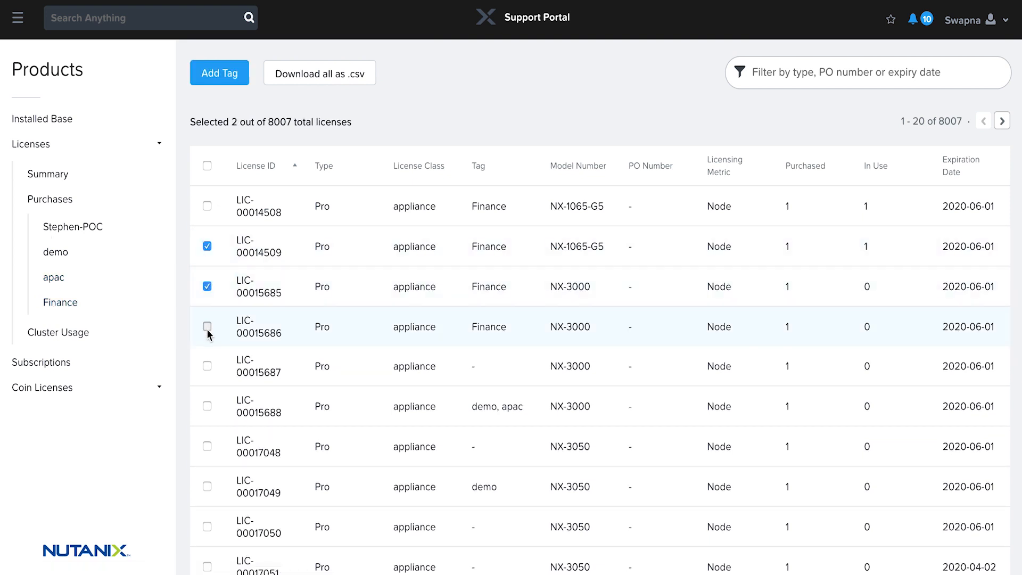
pyautogui.click(208, 327)
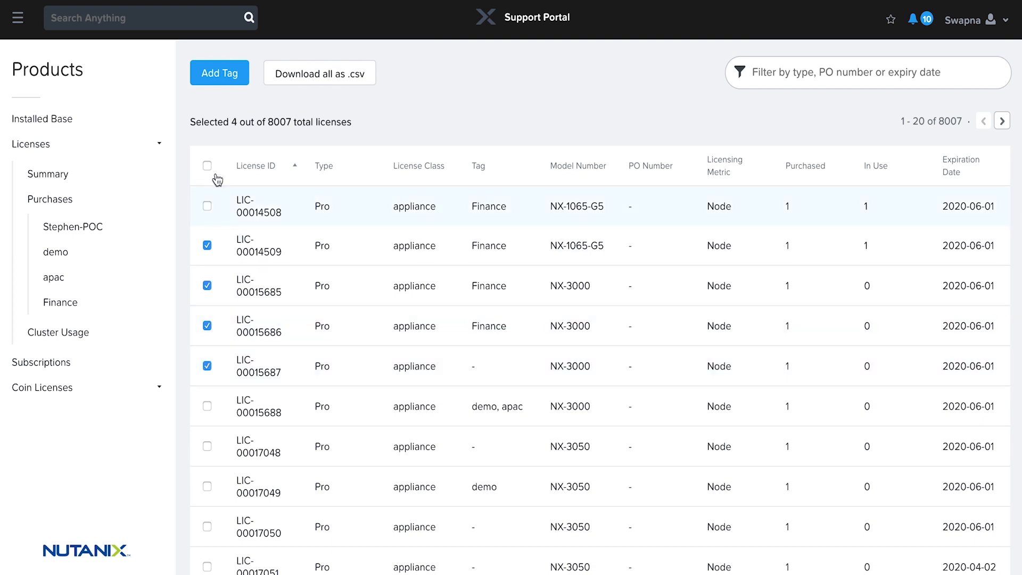
pyautogui.click(219, 73)
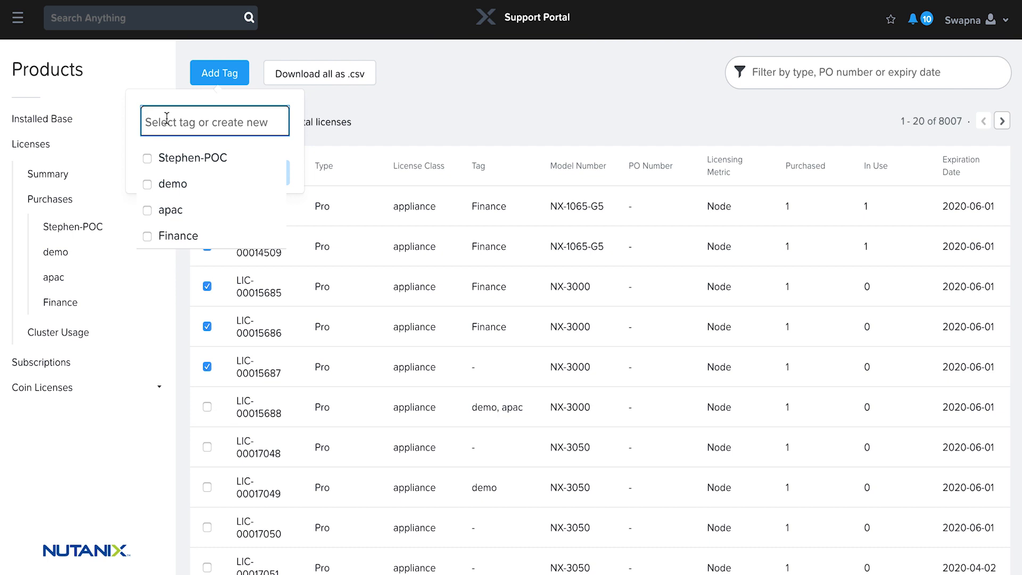
# - Create a new 'China' tag and apply it to the selected licenses
pyautogui.write('China')
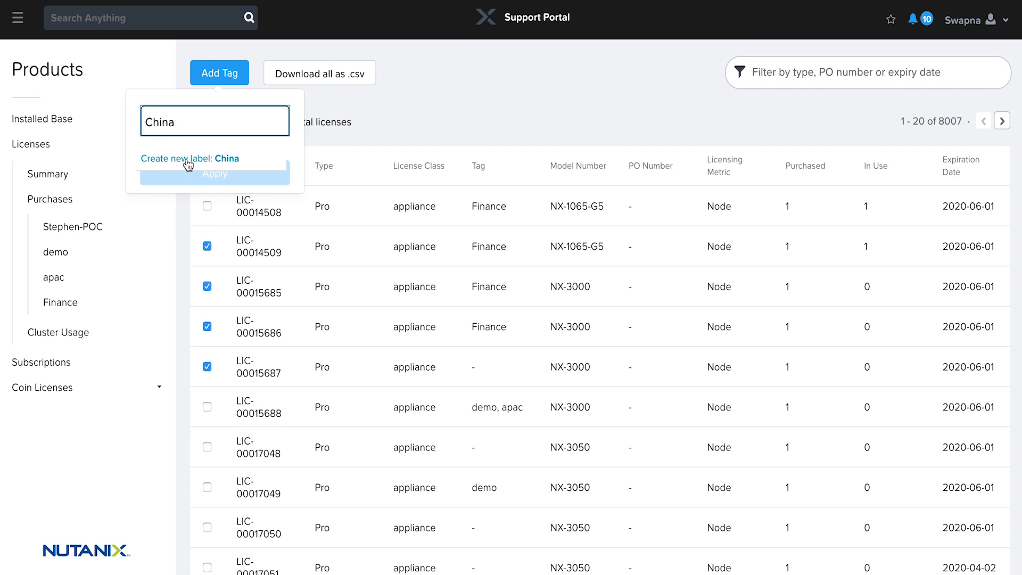
pyautogui.click(190, 158)
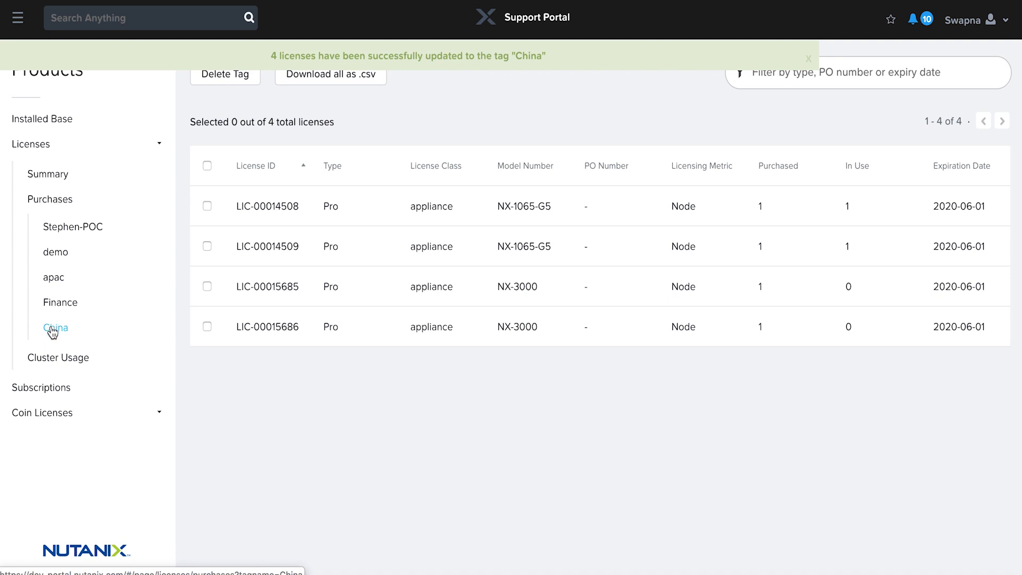
# - View the China-tagged licenses under Purchases, then return to the Summary page
pyautogui.click(55, 327)
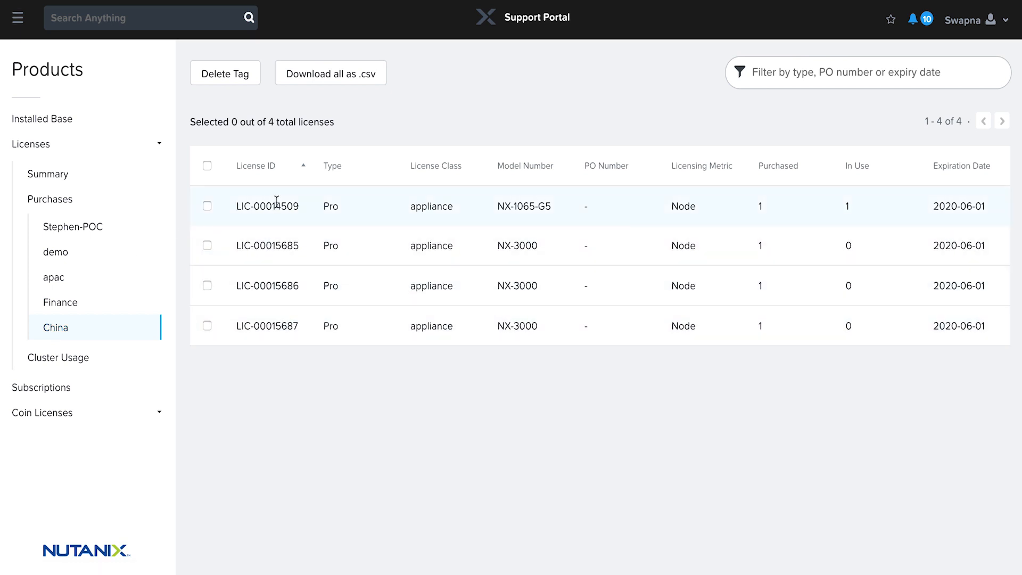
pyautogui.click(47, 174)
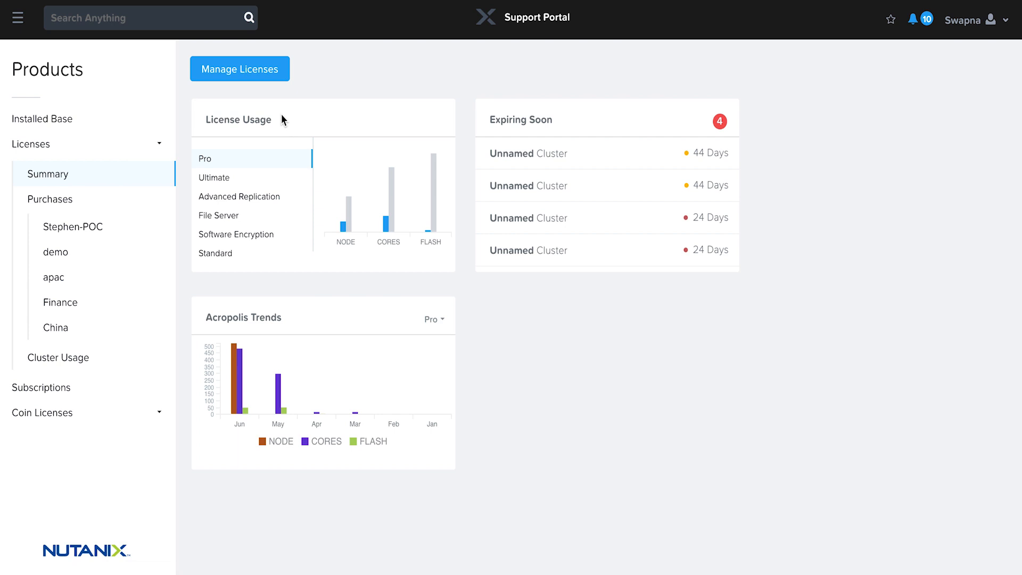
# - Start Manage Licenses and expand the License Tags list, which now offers China
pyautogui.click(239, 69)
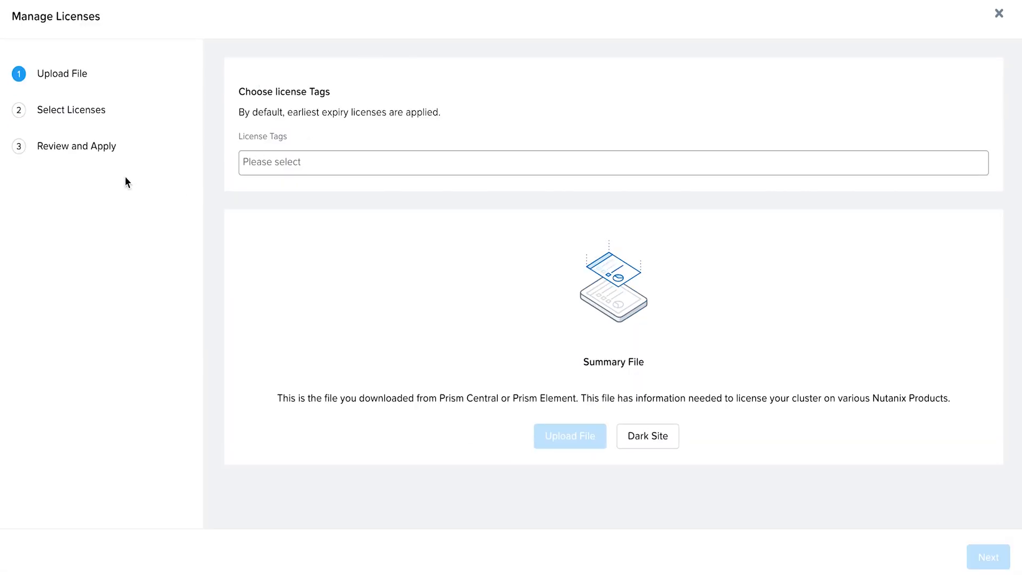
pyautogui.moveTo(614, 75)
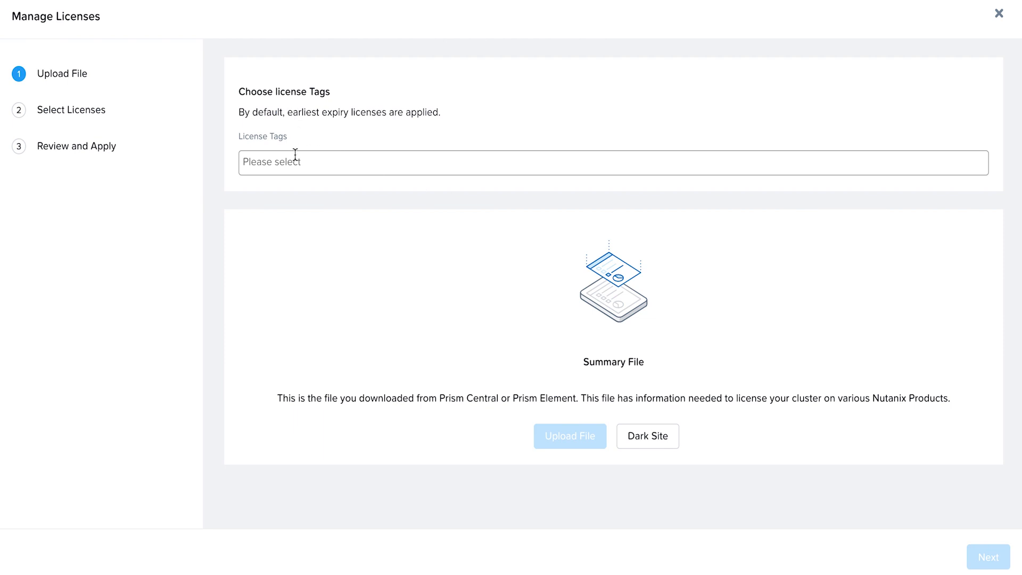
pyautogui.click(612, 161)
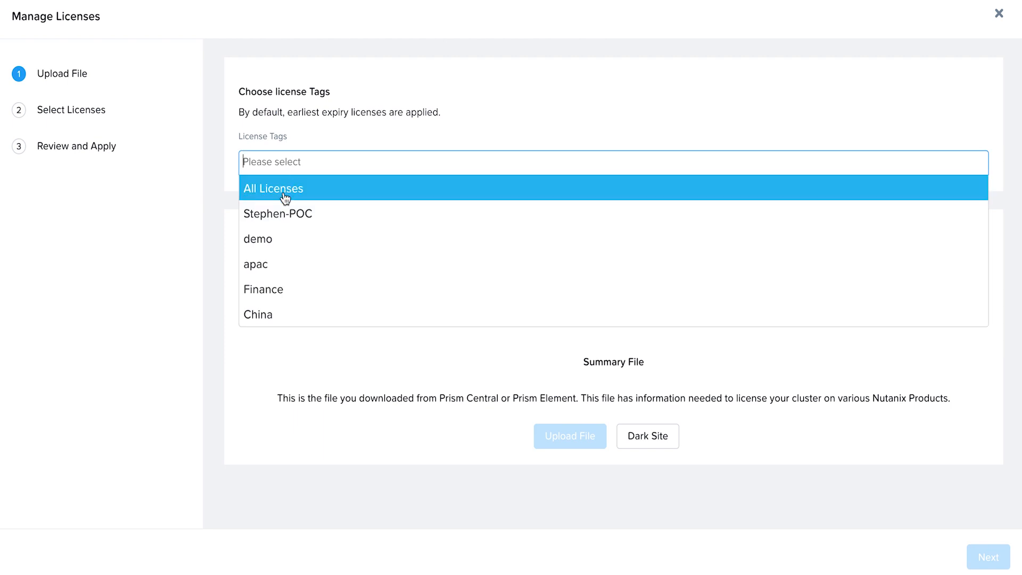